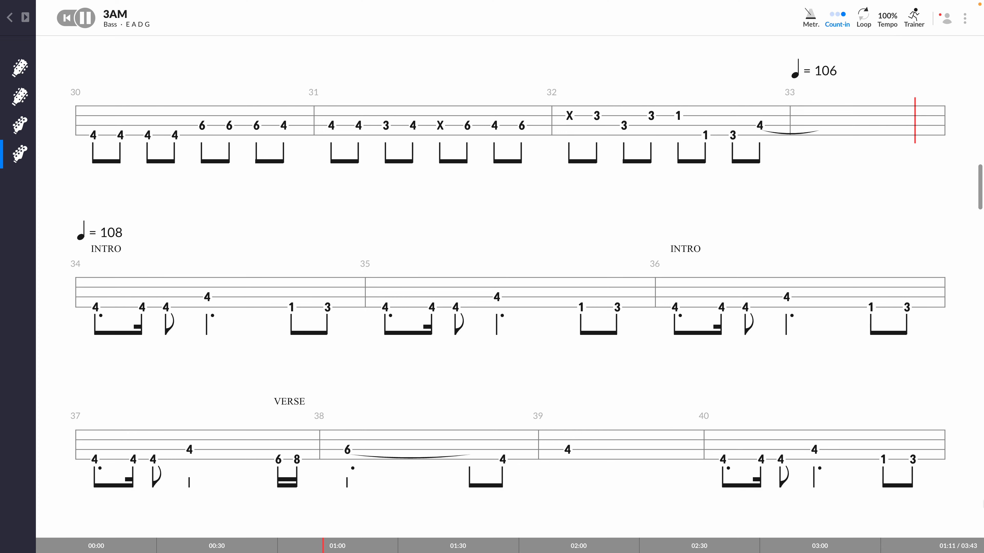
pyautogui.scroll(-3)
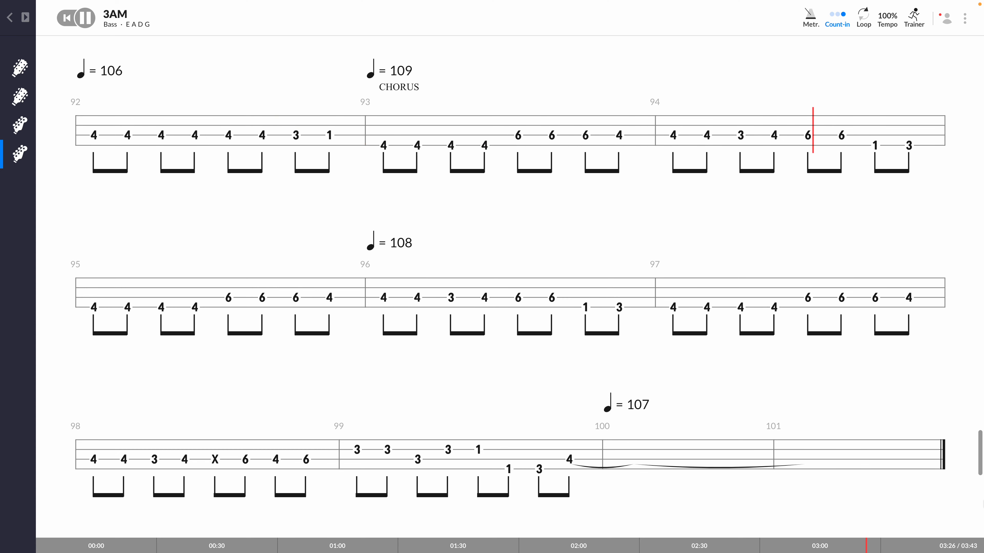
pyautogui.scroll(-3)
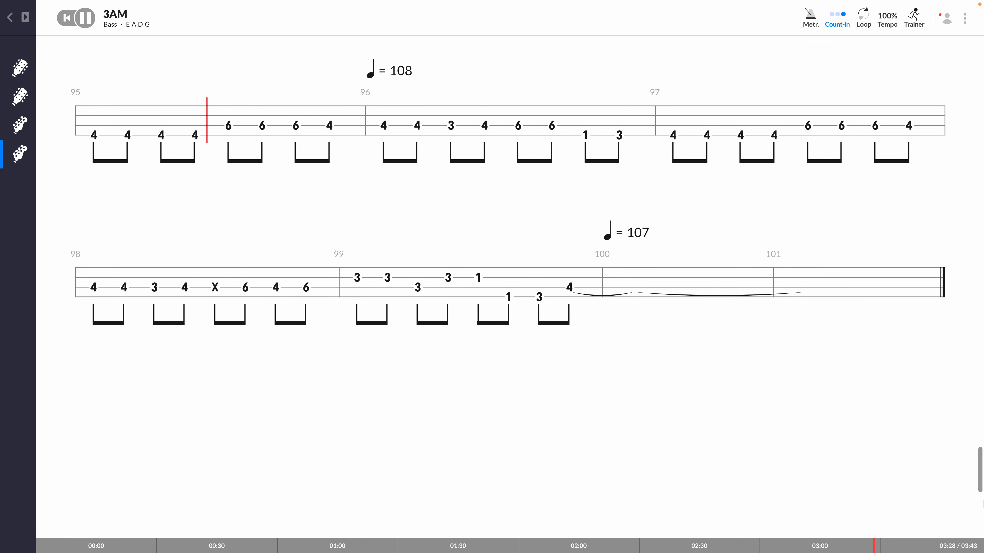